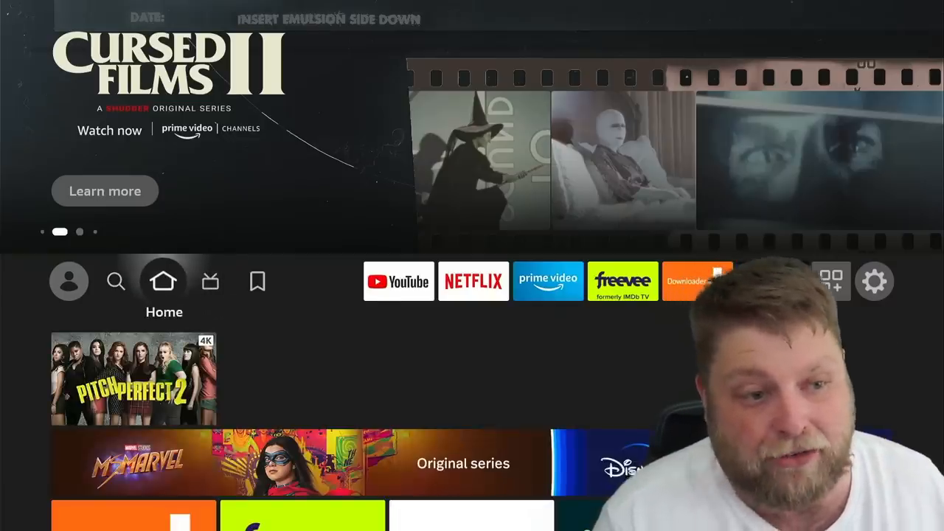
- Browse Live and My Stuff, then open the Find page with category tiles
left_click(211, 281)
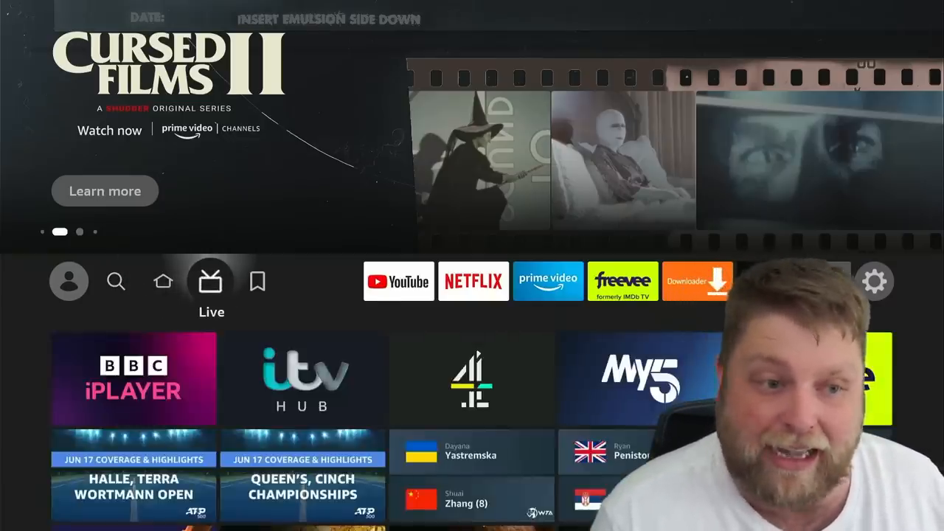
left_click(257, 281)
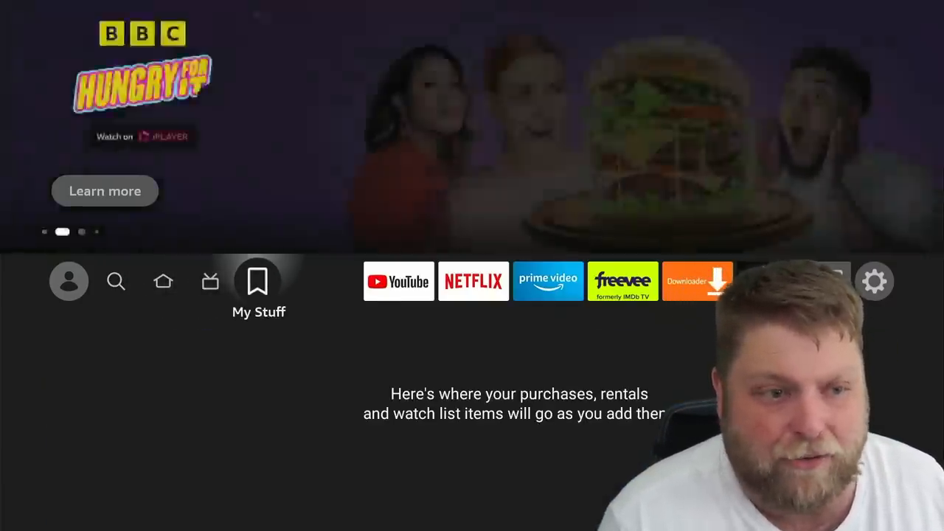
left_click(117, 281)
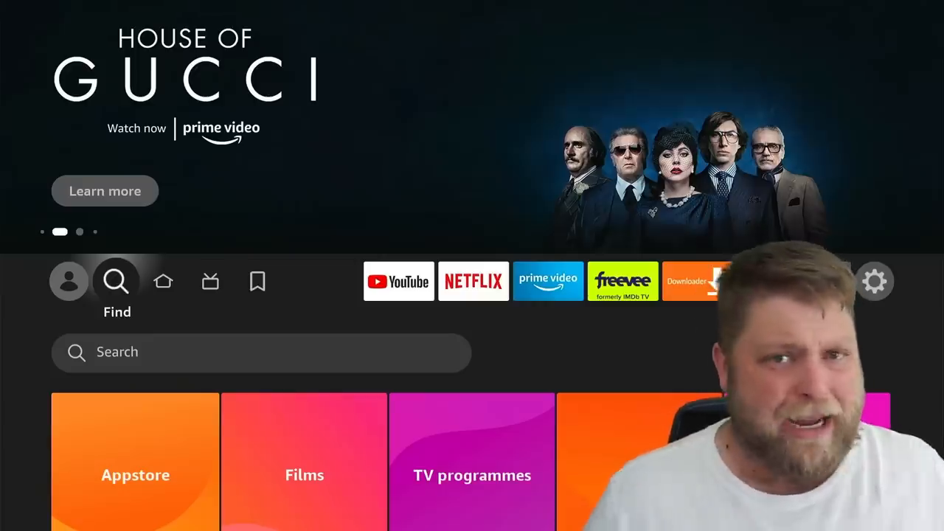
scroll("down", 3)
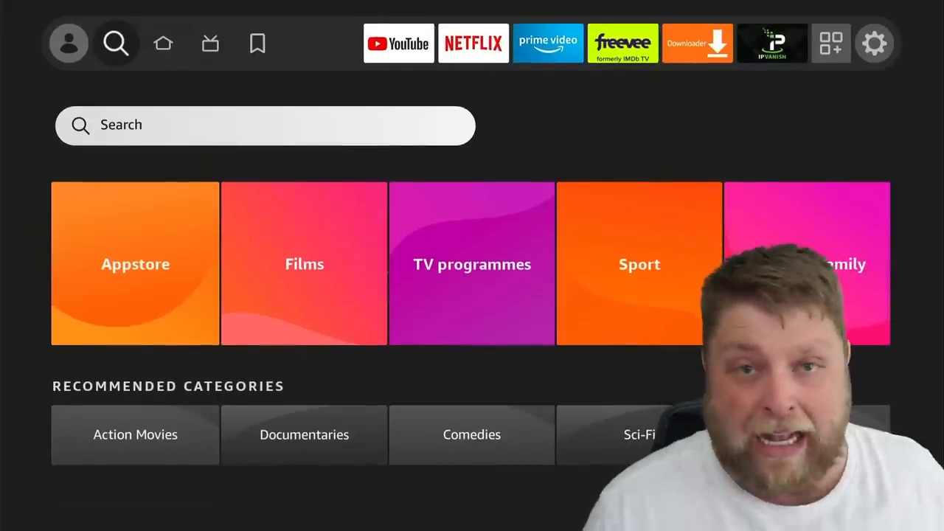
left_click(116, 43)
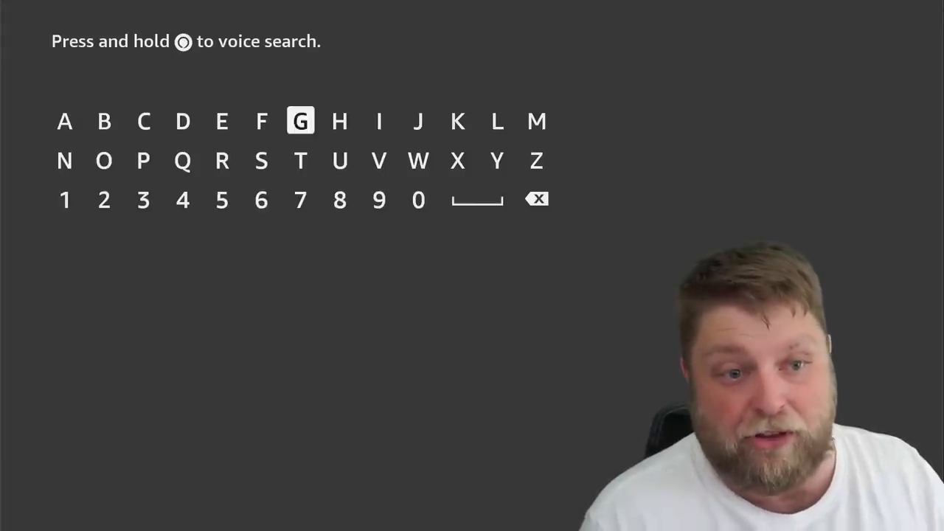
left_click(104, 160)
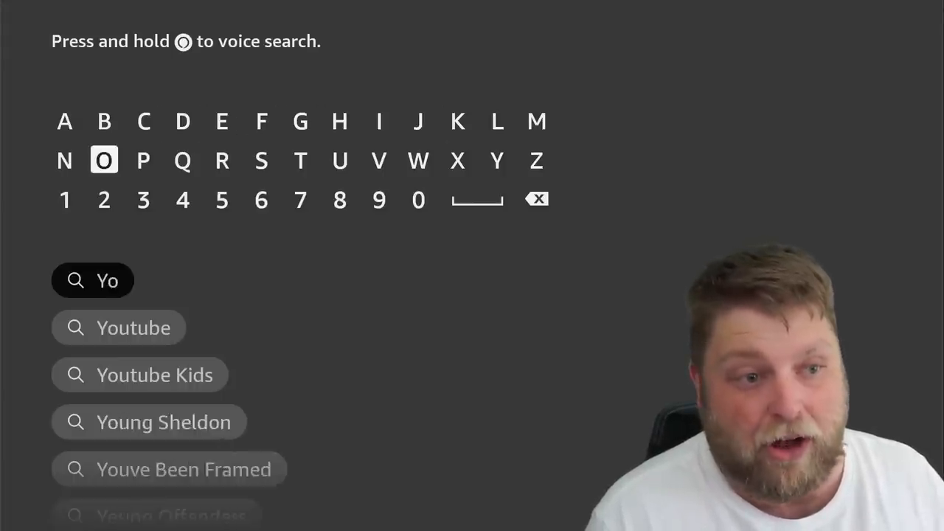
left_click(134, 328)
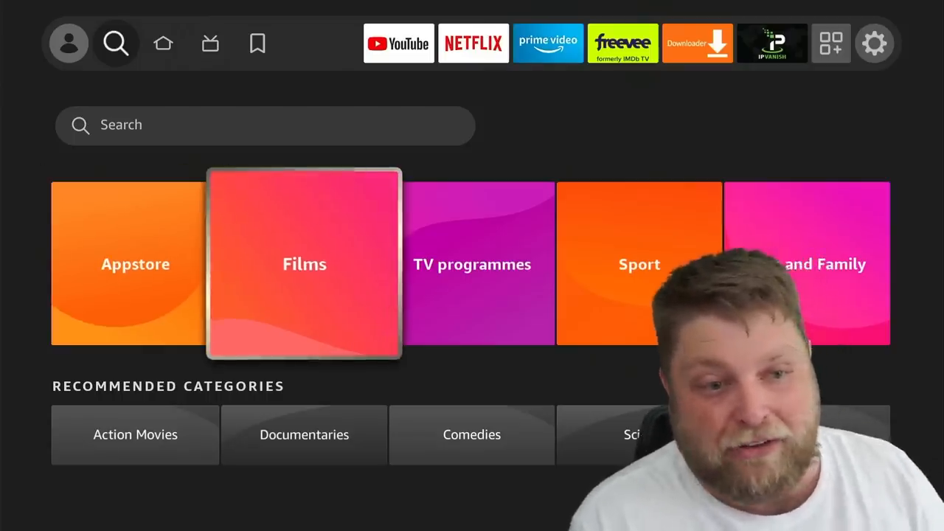
key("Right")
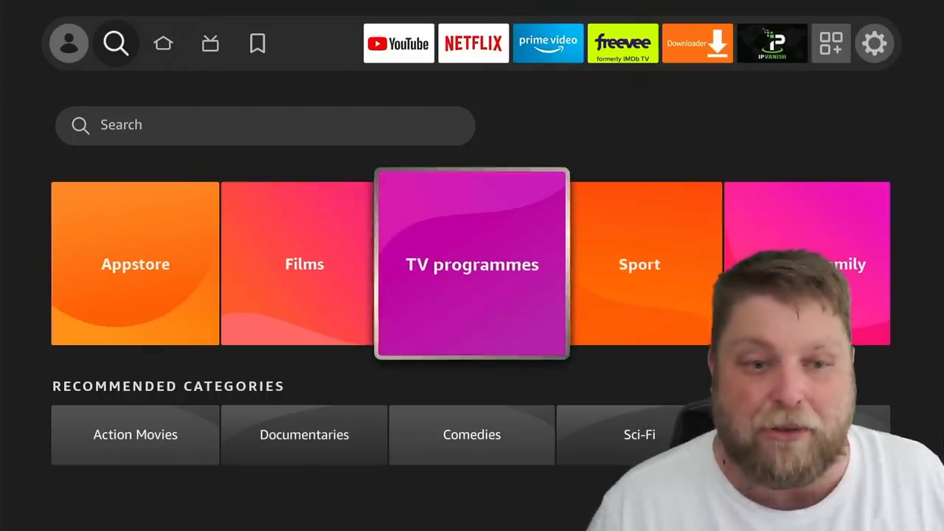
left_click(638, 264)
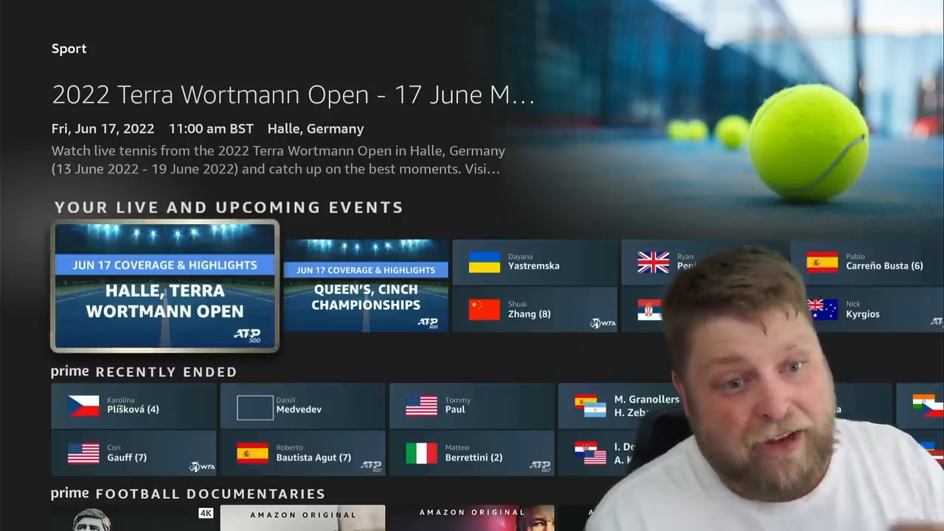
scroll("down", 3)
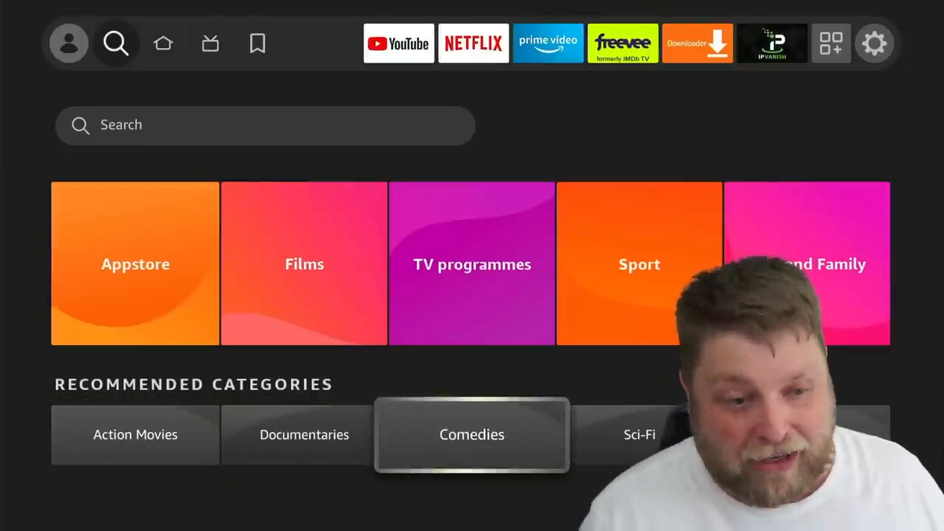
- Open the Comedies category and scroll through its subscription and free title rows
left_click(471, 433)
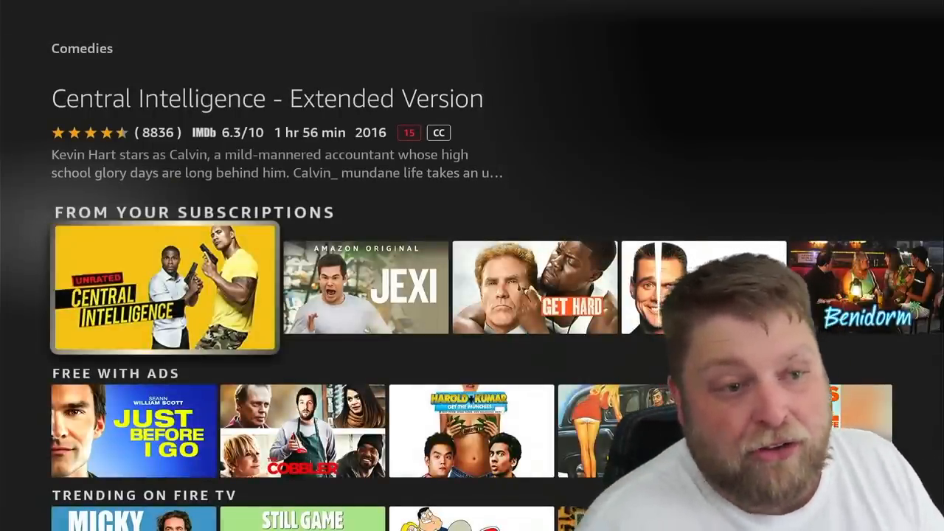
scroll("down", 3)
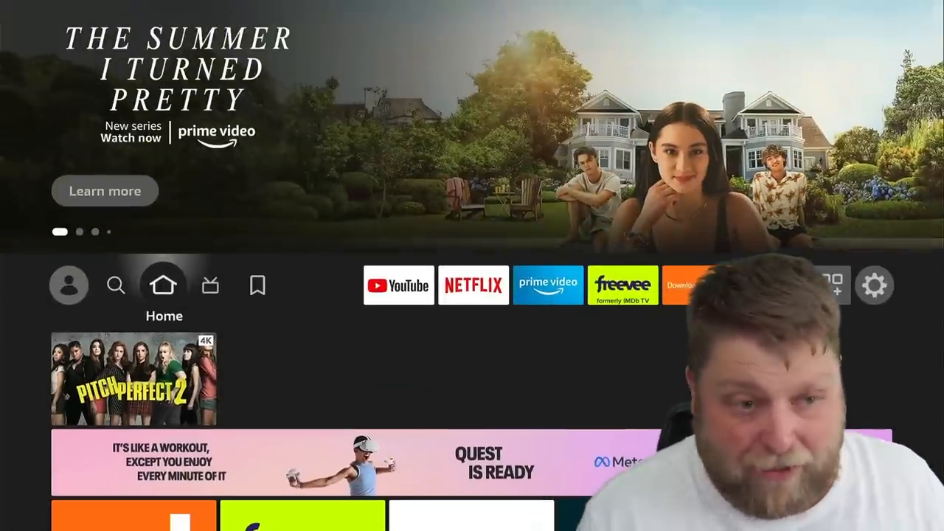
left_click(211, 285)
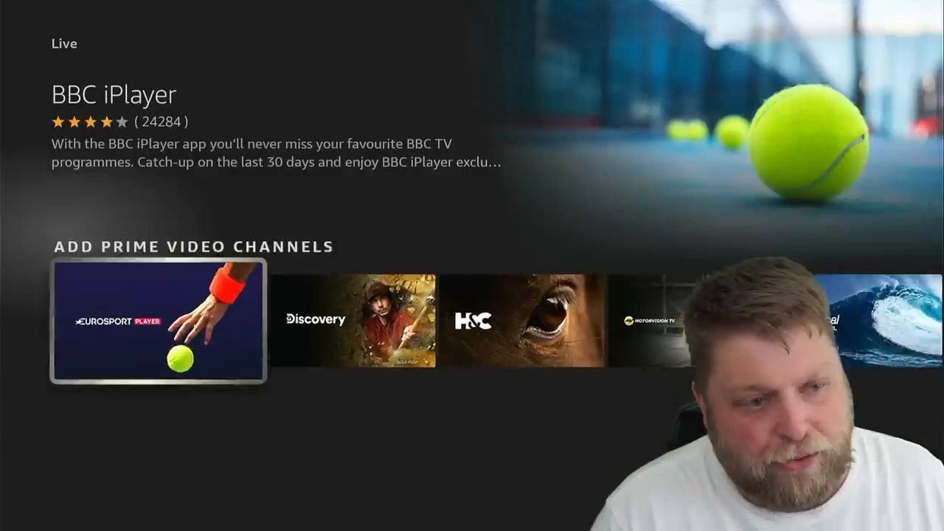
scroll("right", 3)
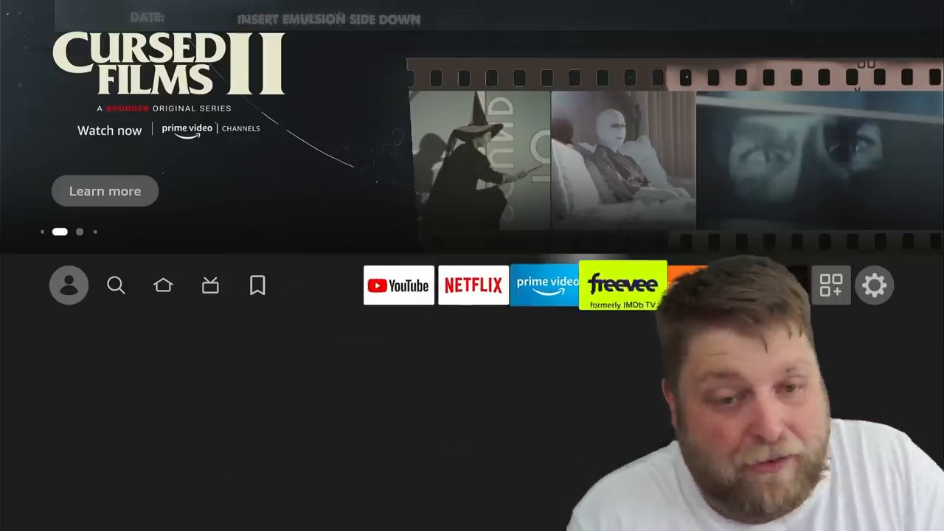
- Open Settings and enter Network to list TP_Link and nearby networks
left_click(874, 285)
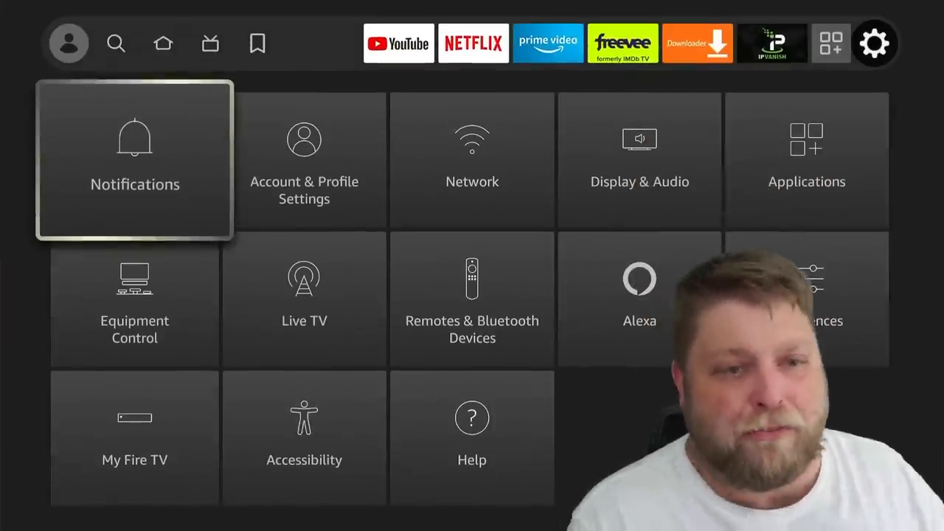
left_click(135, 160)
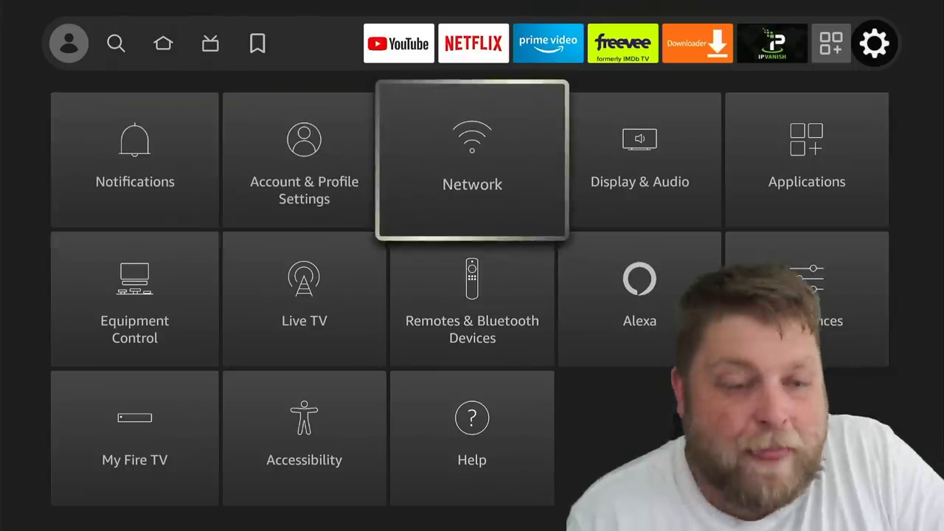
left_click(472, 159)
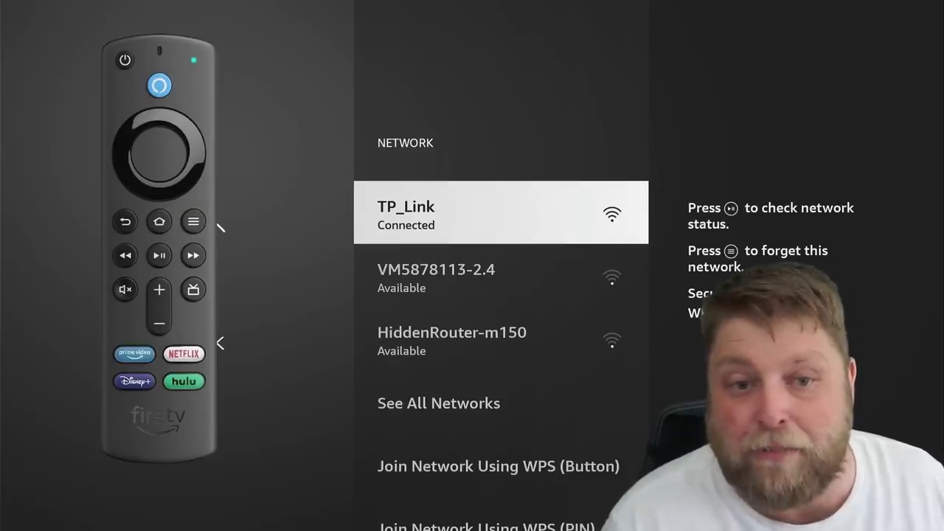
- Check TP_Link's connection status, showing Wi-Fi and internet connected at 88.29 Mbps
left_click(158, 256)
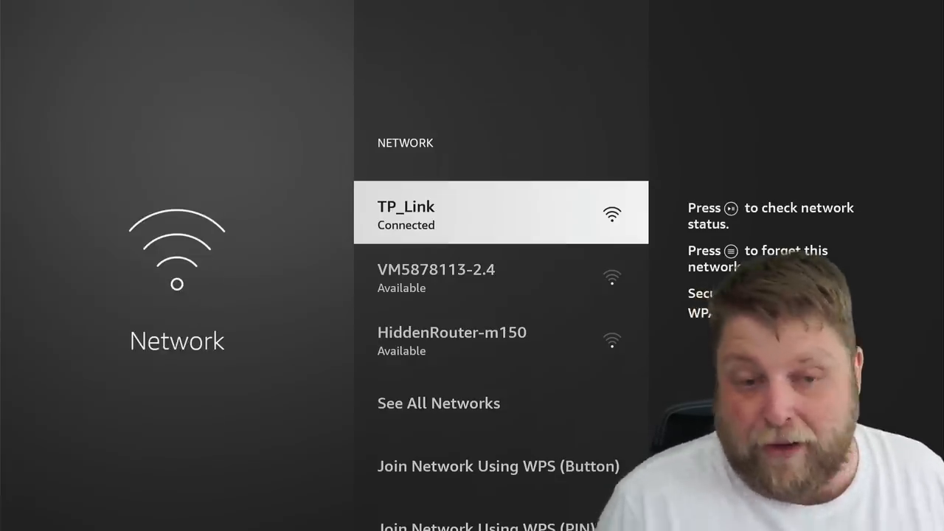
left_click(500, 213)
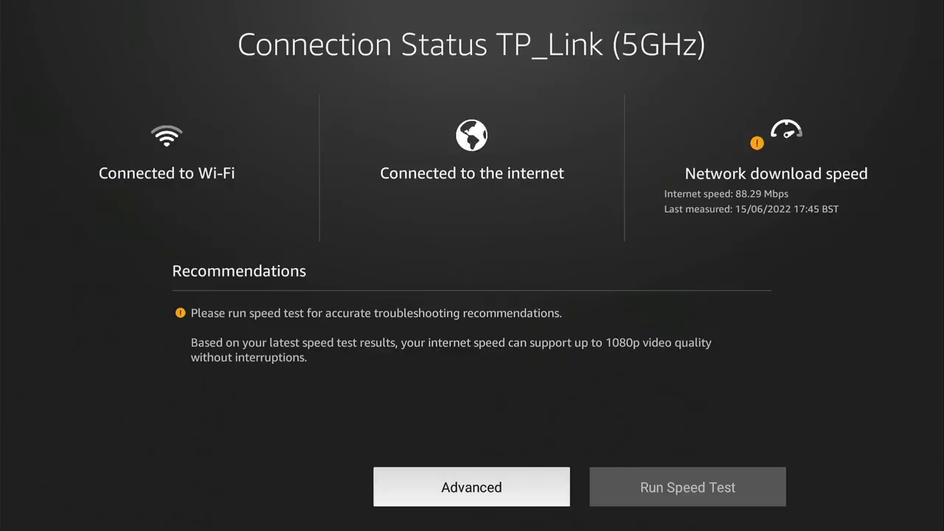
mouse_move(686, 487)
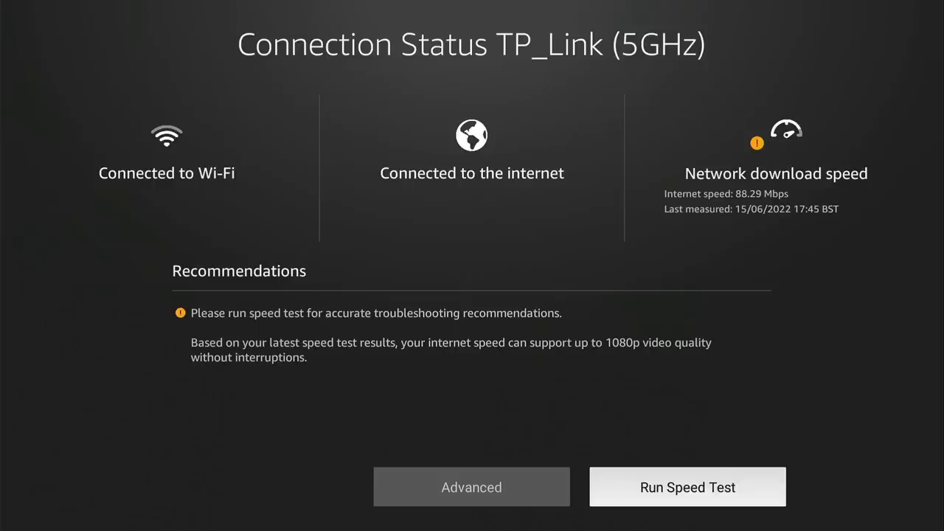
- Run a speed test measuring 88.24 Mbps, then leave the status page
left_click(687, 487)
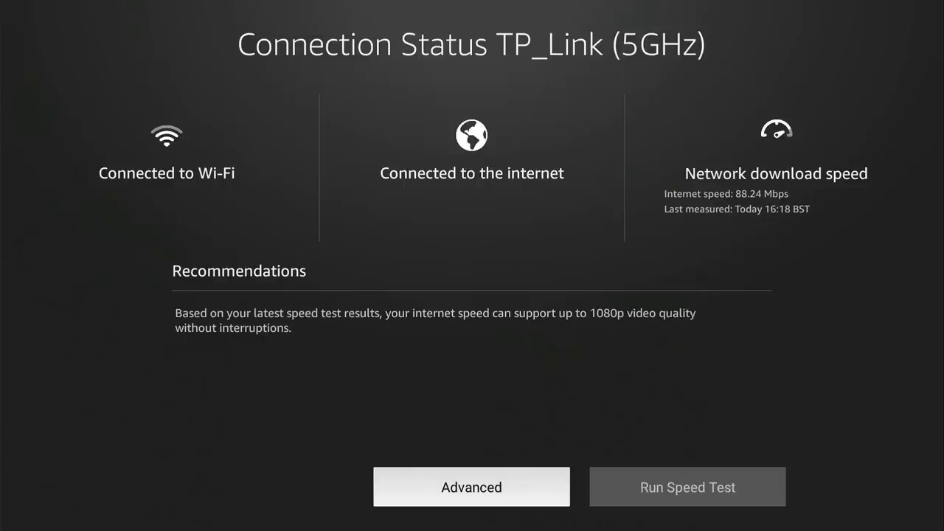
left_click(472, 487)
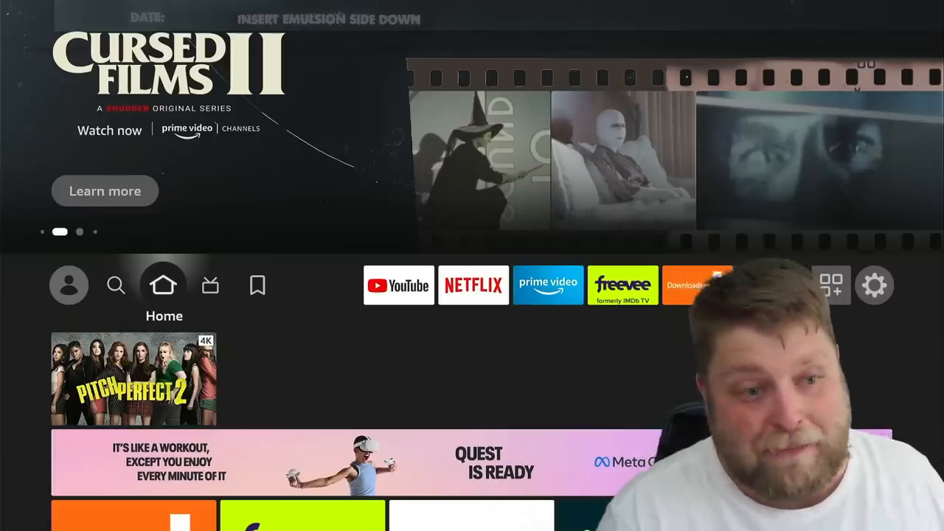
left_click(875, 285)
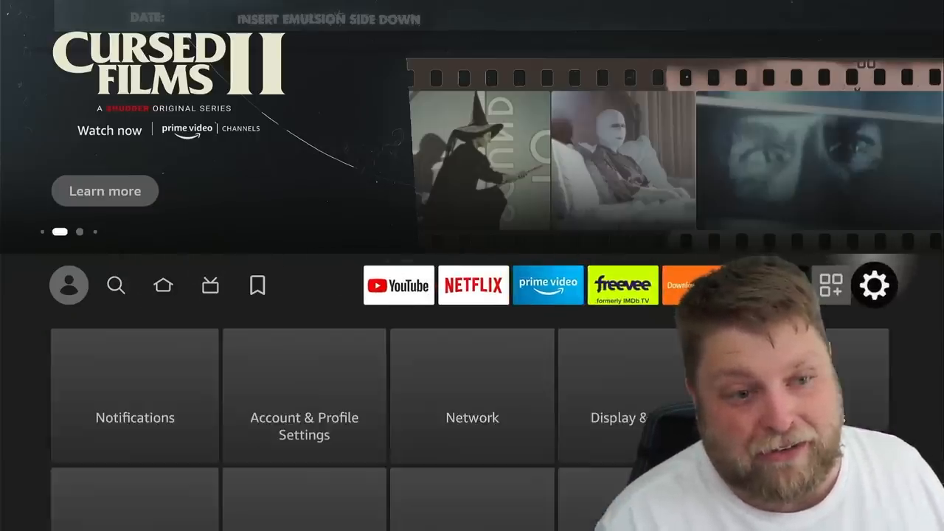
left_click(471, 417)
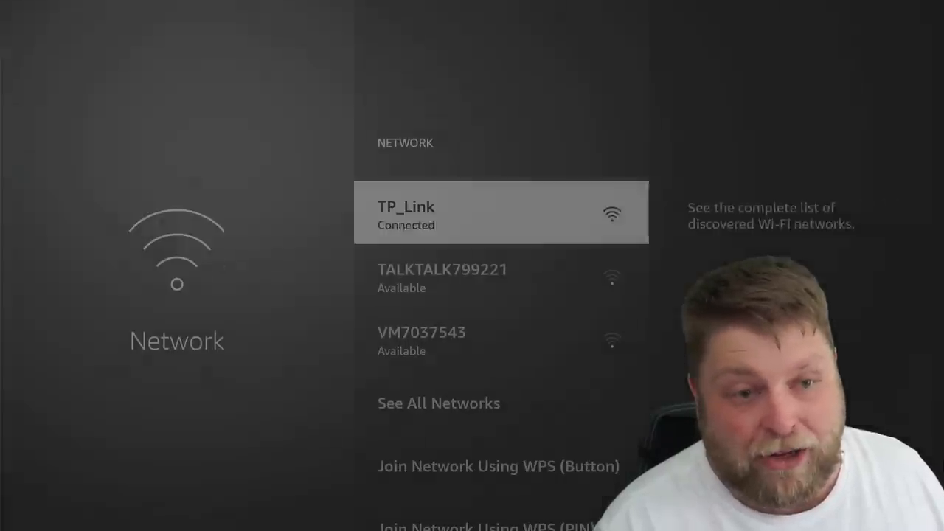
left_click(500, 213)
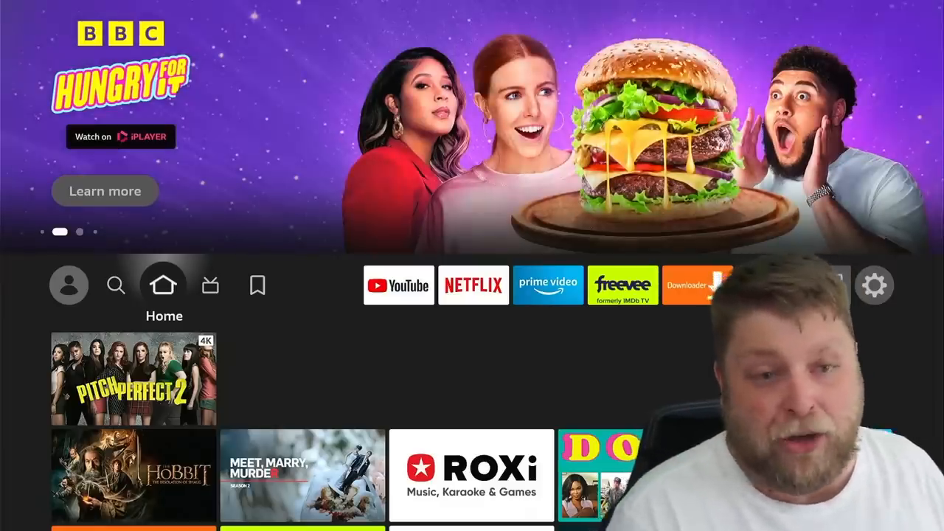
left_click(256, 285)
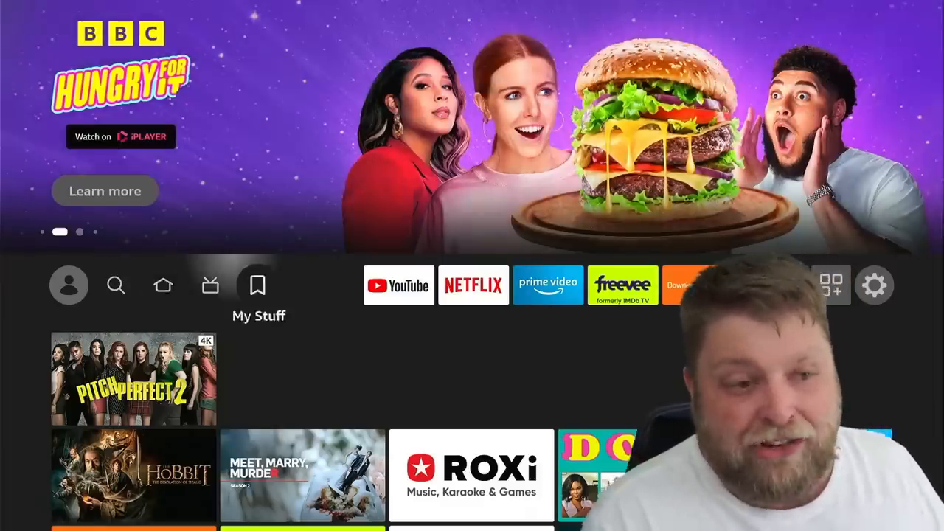
- Install the available update from Settings > My Fire TV > About
left_click(875, 285)
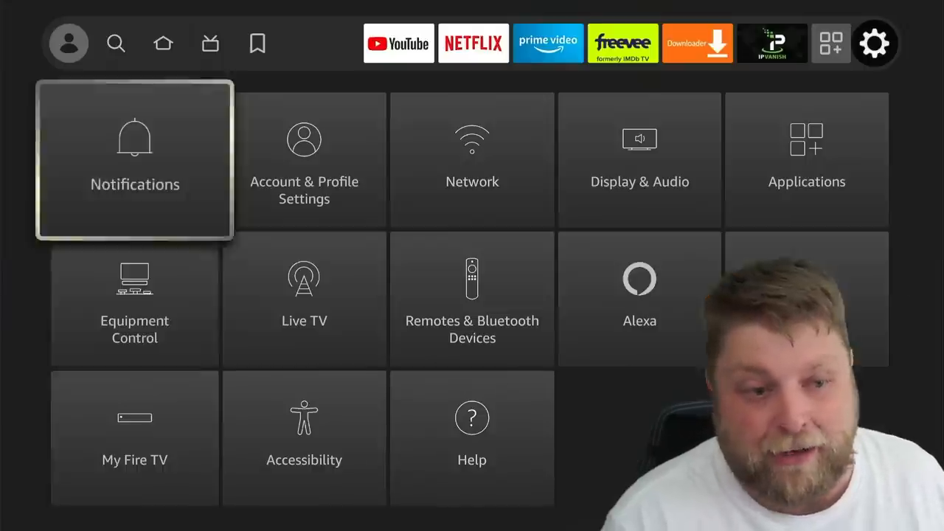
left_click(135, 460)
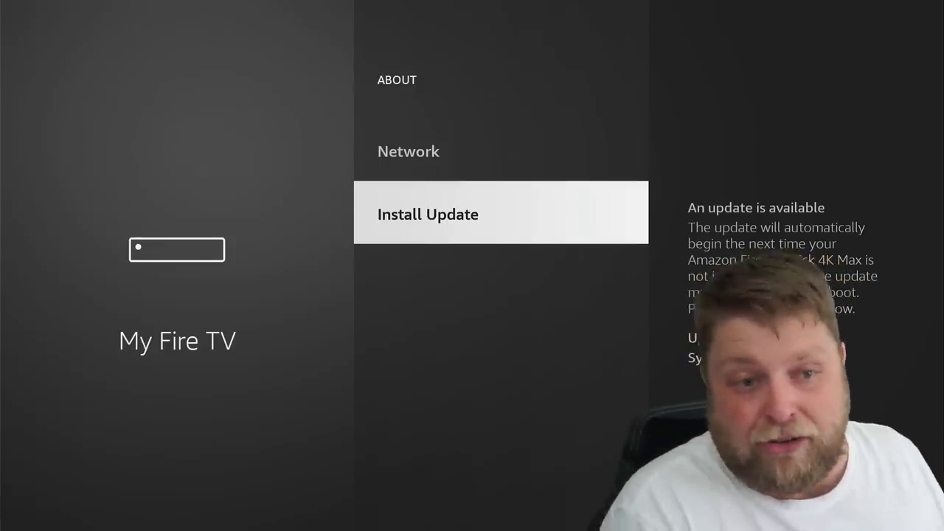
left_click(428, 214)
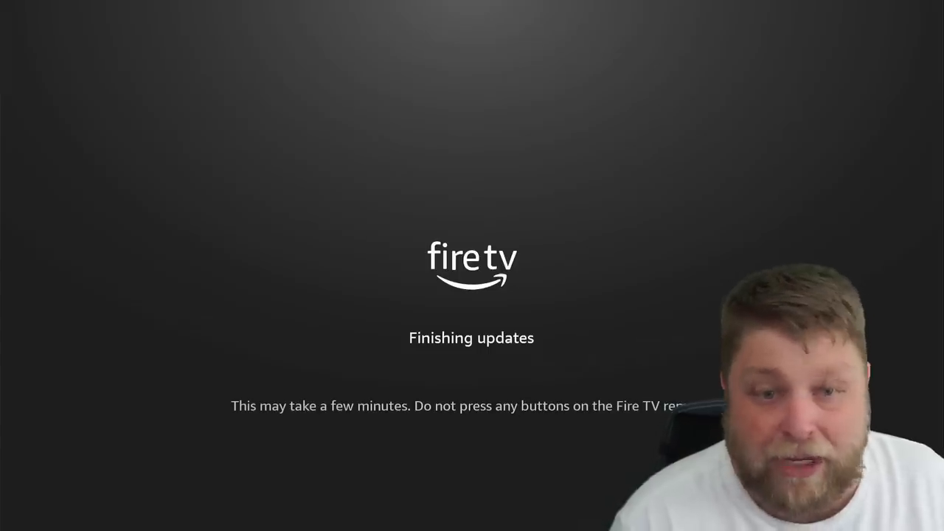